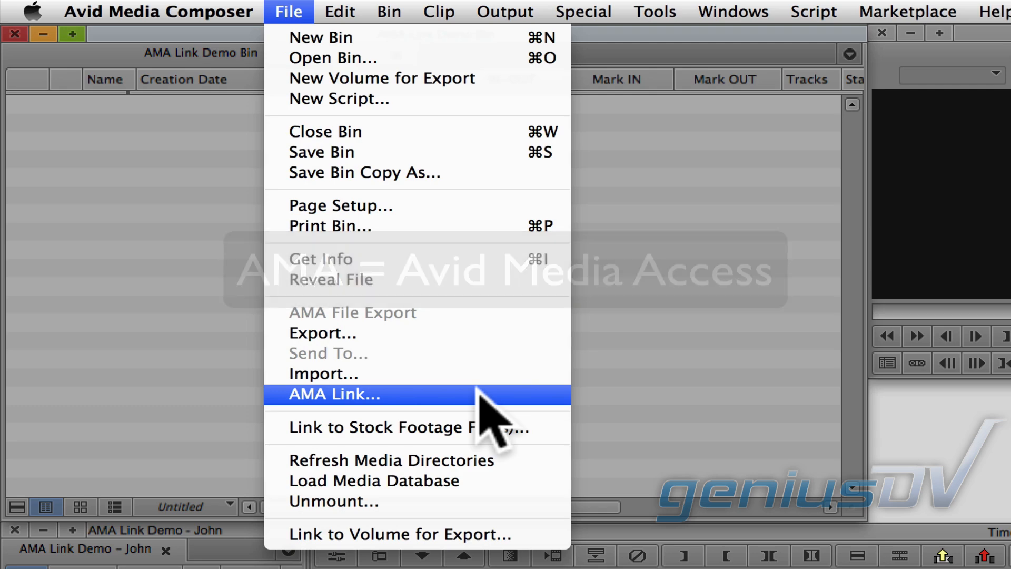
# Scroll the Avid Media Access overview and reach the AMA plug-ins listing
pyautogui.click(335, 393)
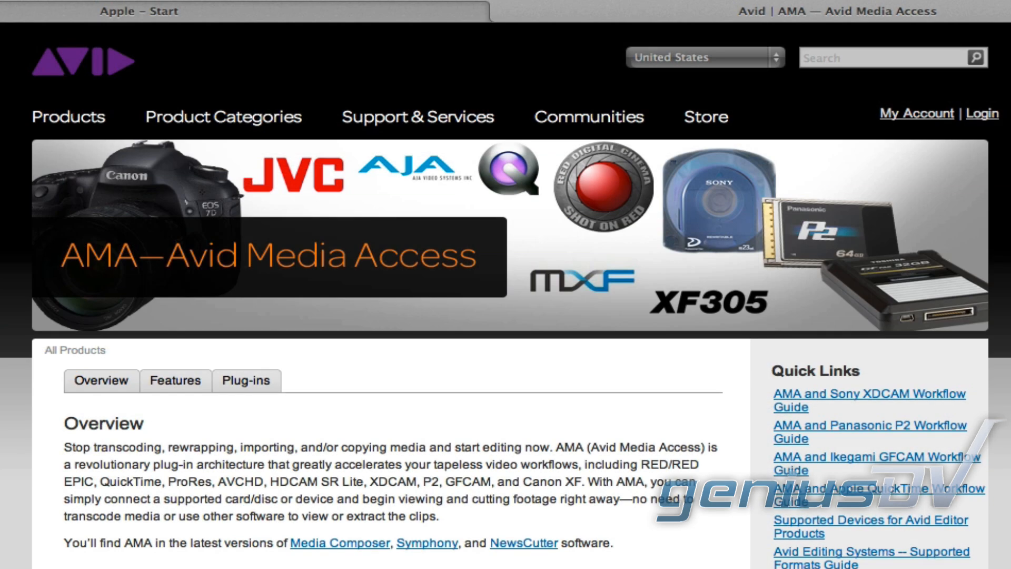
pyautogui.scroll(-3)
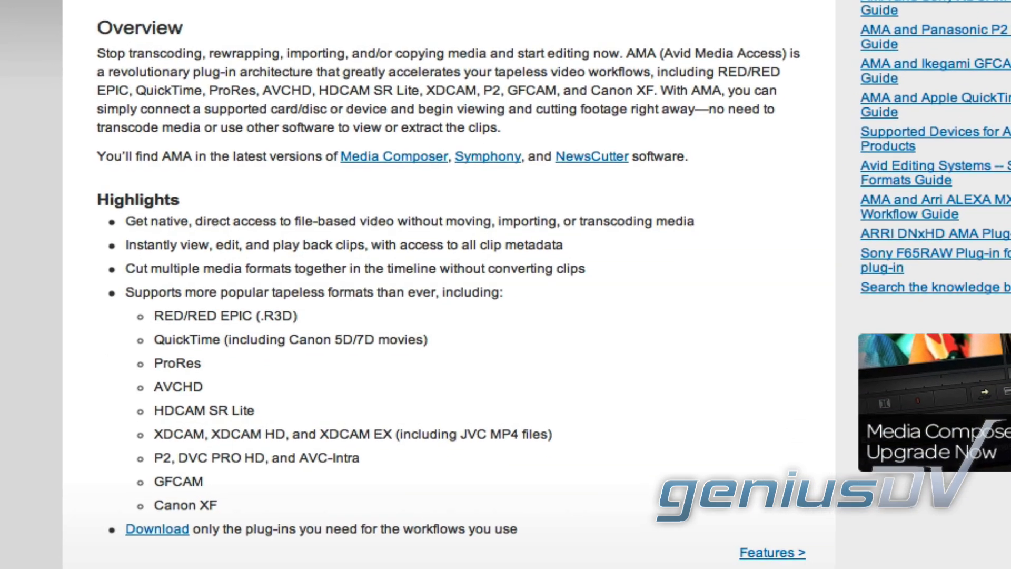
pyautogui.scroll(-3)
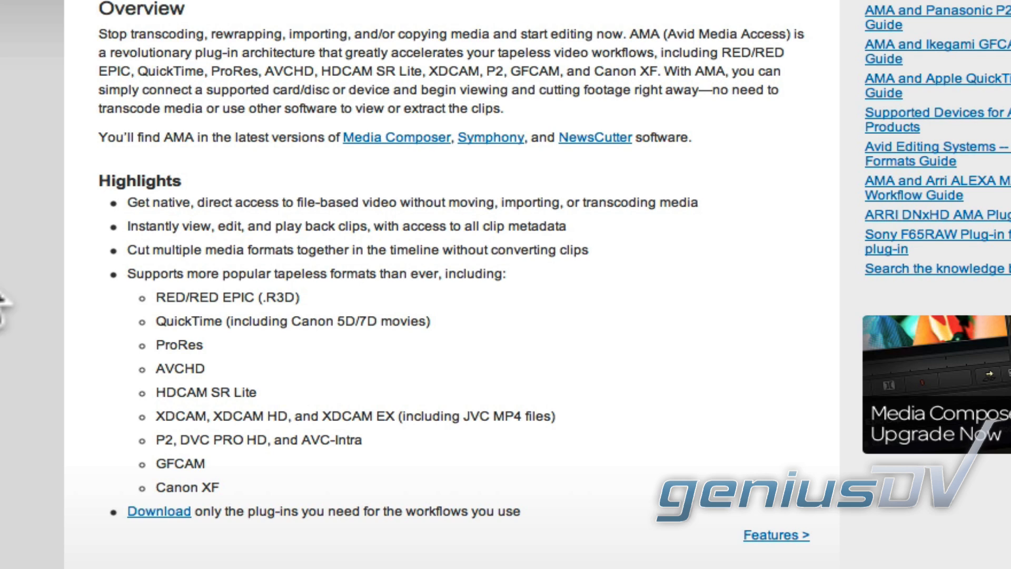
pyautogui.click(354, 106)
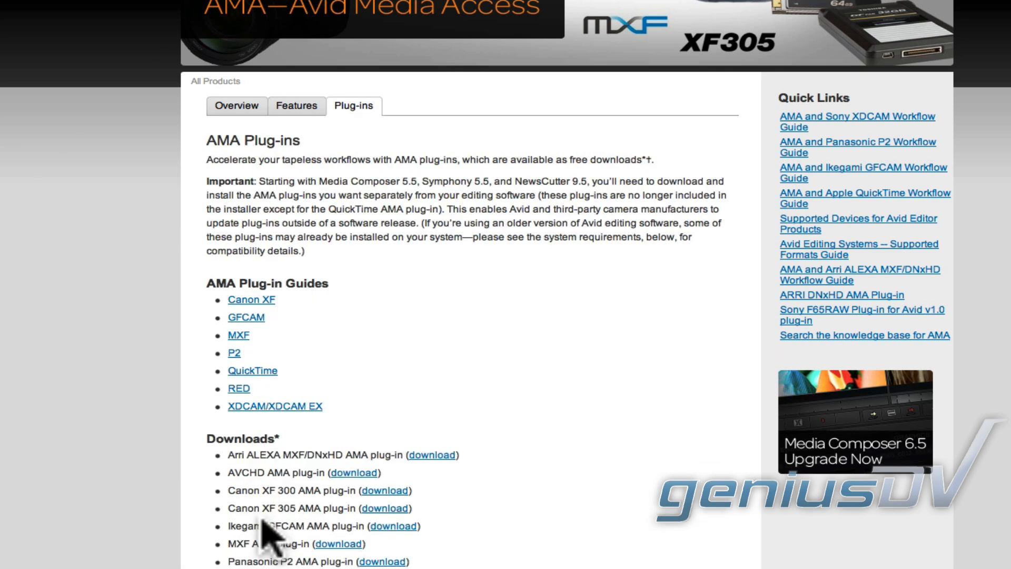
# Bring up the list of free AMA plug-in downloads via the Download link
pyautogui.scroll(-3)
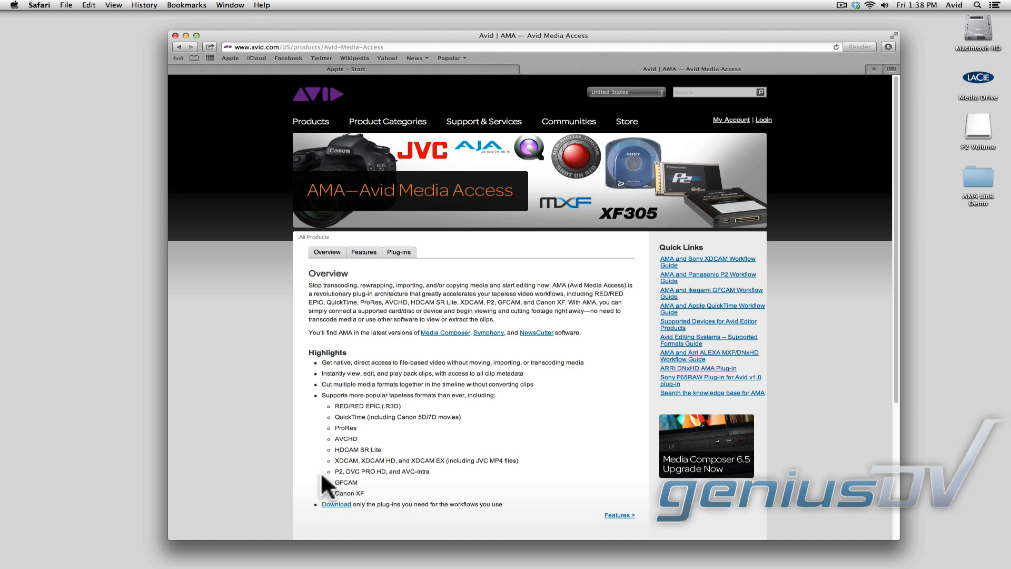
pyautogui.click(398, 252)
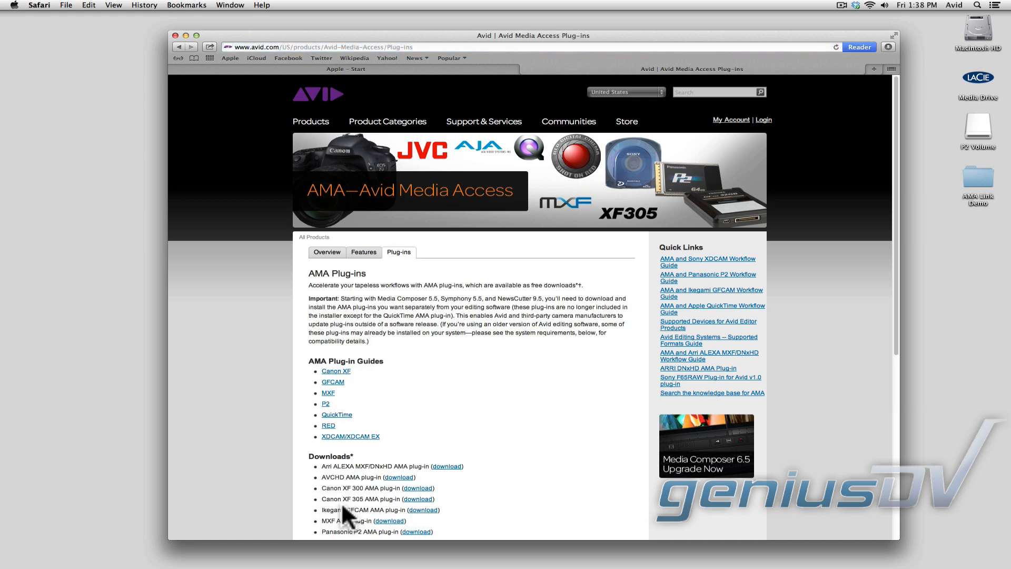
pyautogui.scroll(-3)
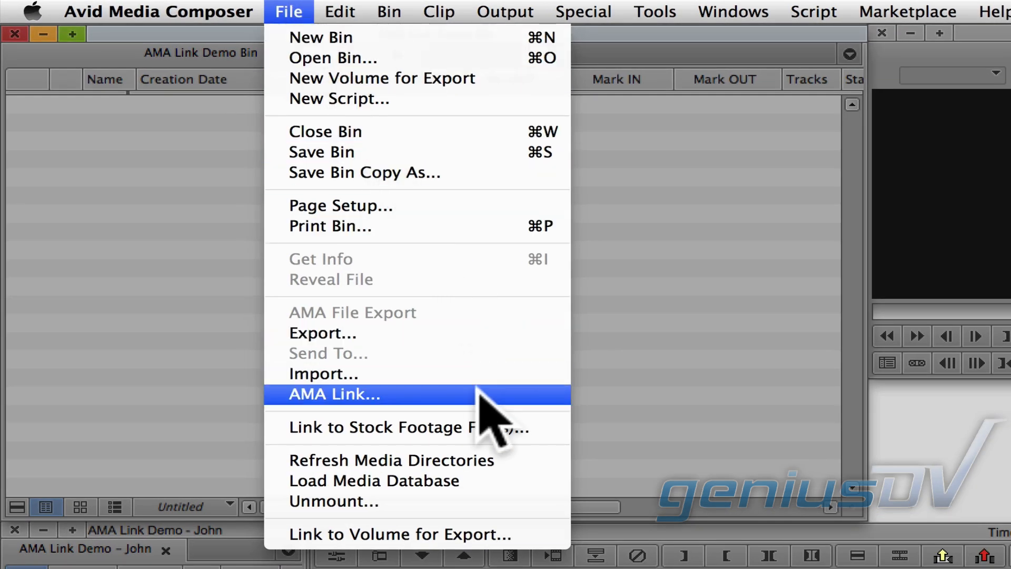
# AMA-link the P2 Volume's media into the demo bin through File > AMA Link
pyautogui.click(334, 394)
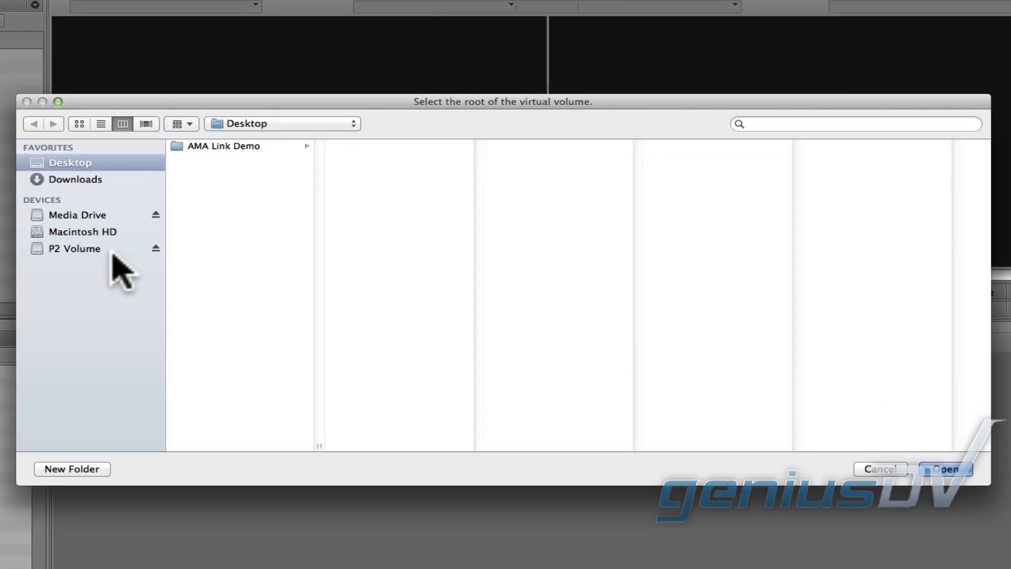
pyautogui.click(72, 248)
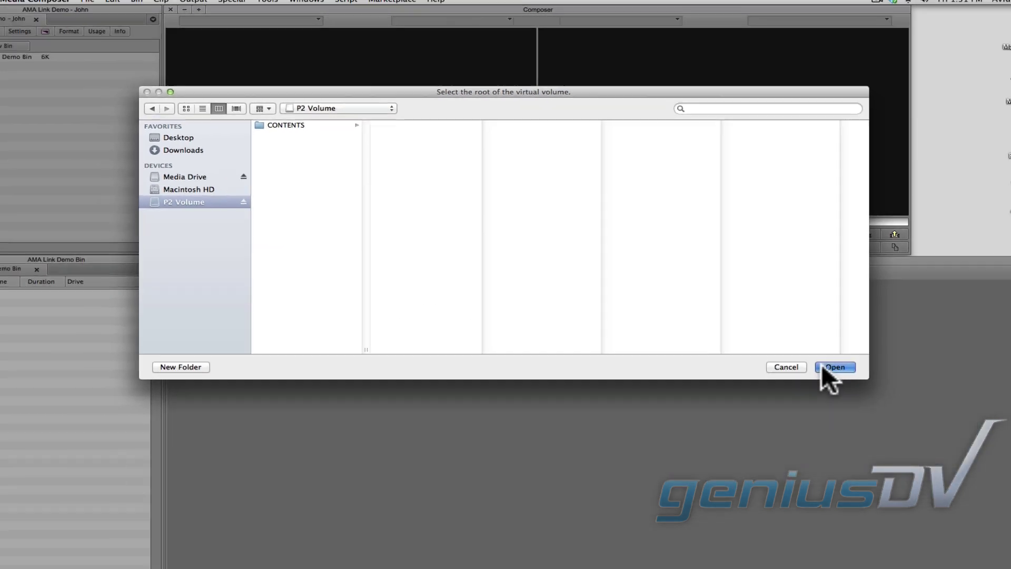
pyautogui.click(834, 366)
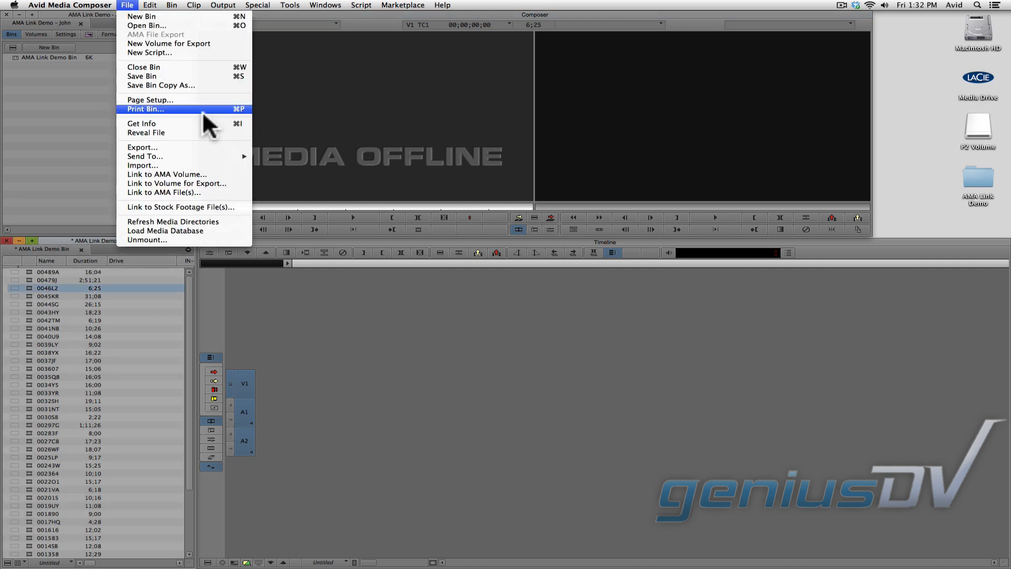
# Link the whole P2 Volume again using File > Link to AMA Volume
pyautogui.click(166, 174)
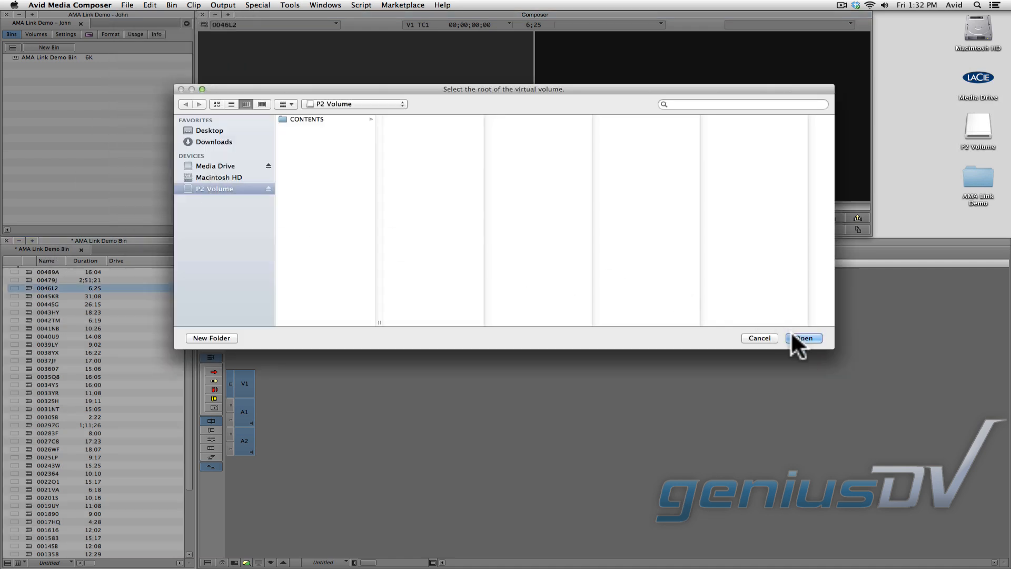
pyautogui.click(803, 338)
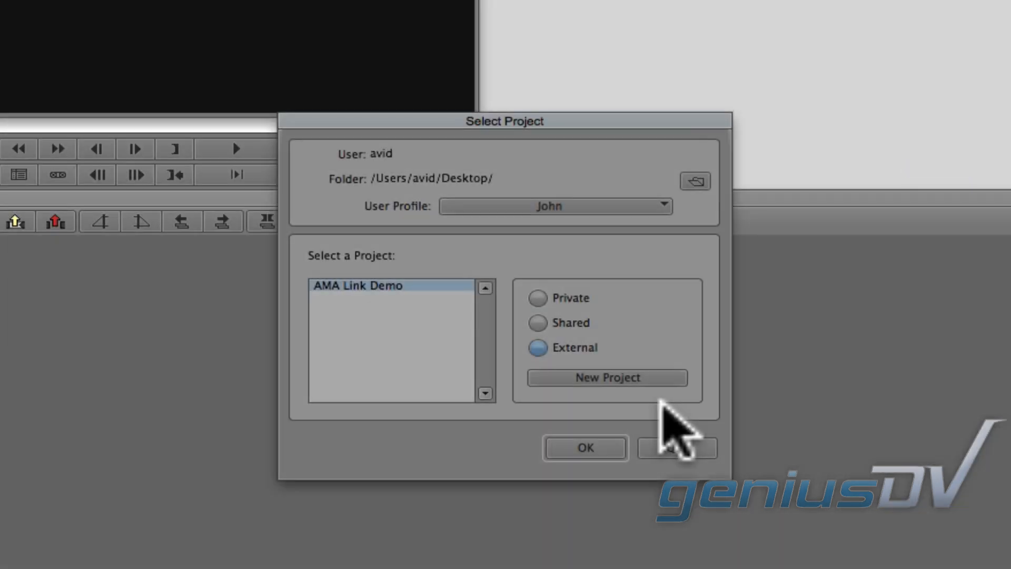
# Open the AMA Link Demo project and its AMA user setting from the Settings tab
pyautogui.click(586, 446)
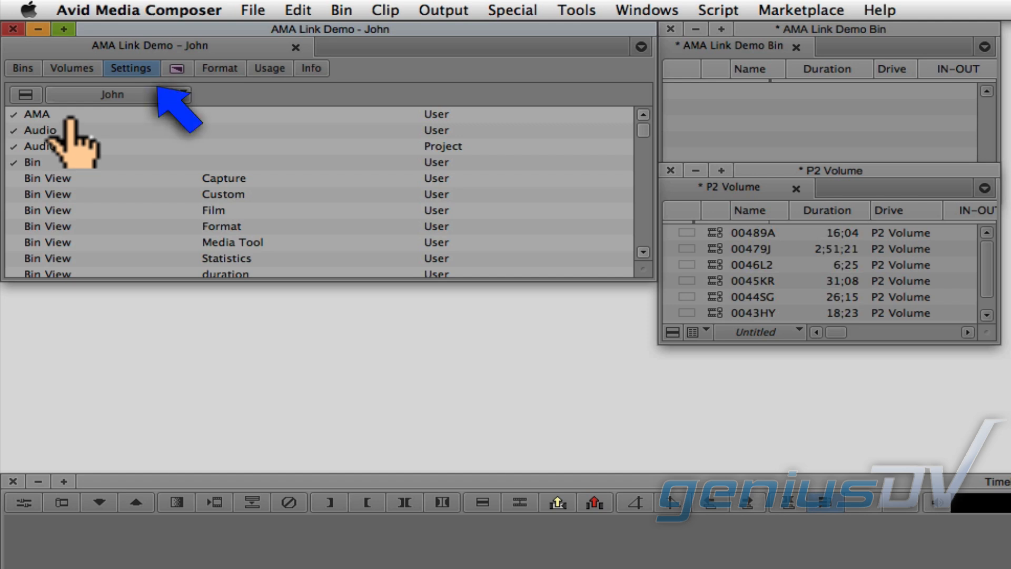
pyautogui.click(48, 114)
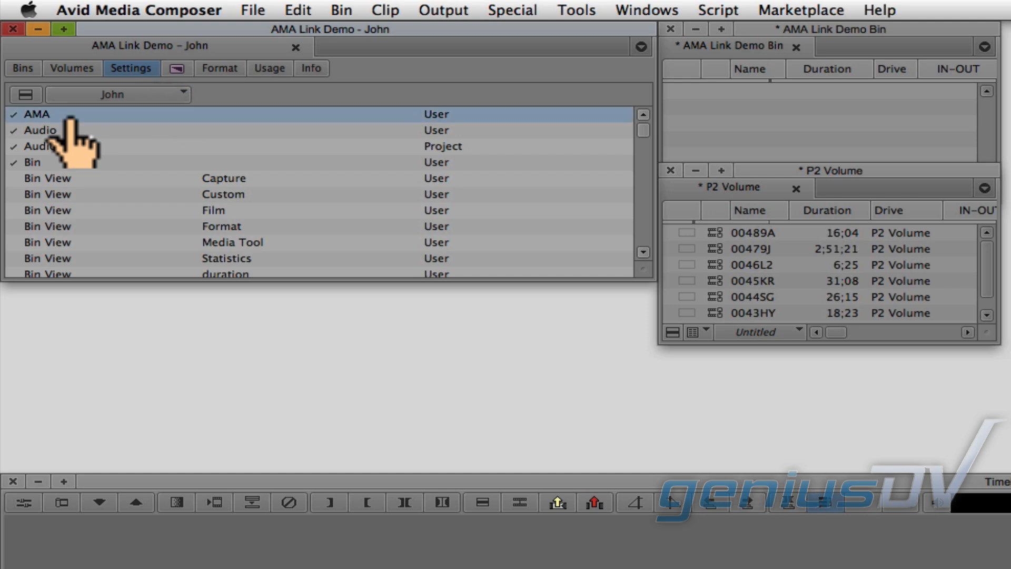
pyautogui.doubleClick(33, 114)
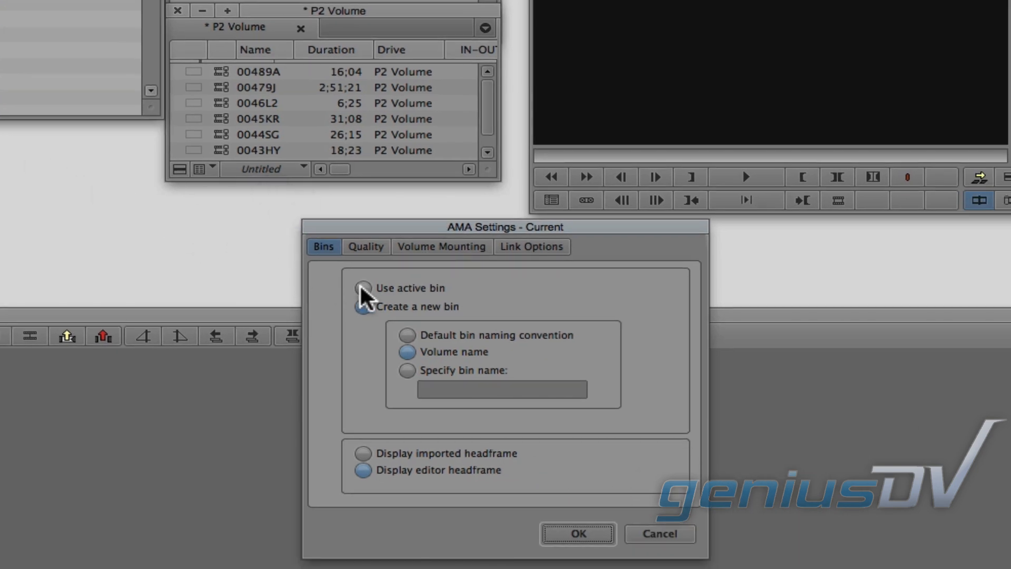
# Set linked clips to go to the active bin, confirm Volume Mounting auto-links volumes, and accept
pyautogui.click(362, 288)
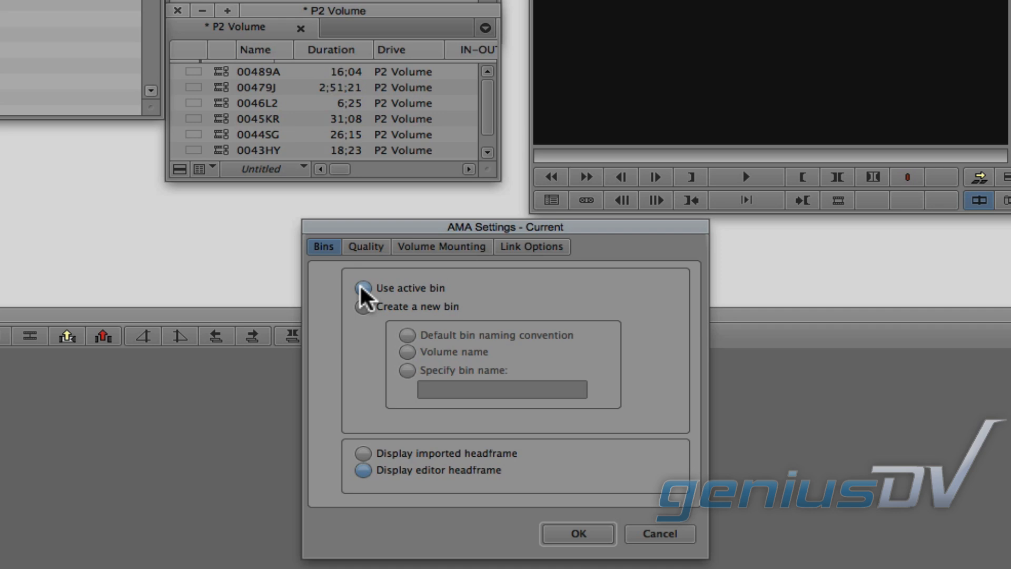
pyautogui.click(441, 247)
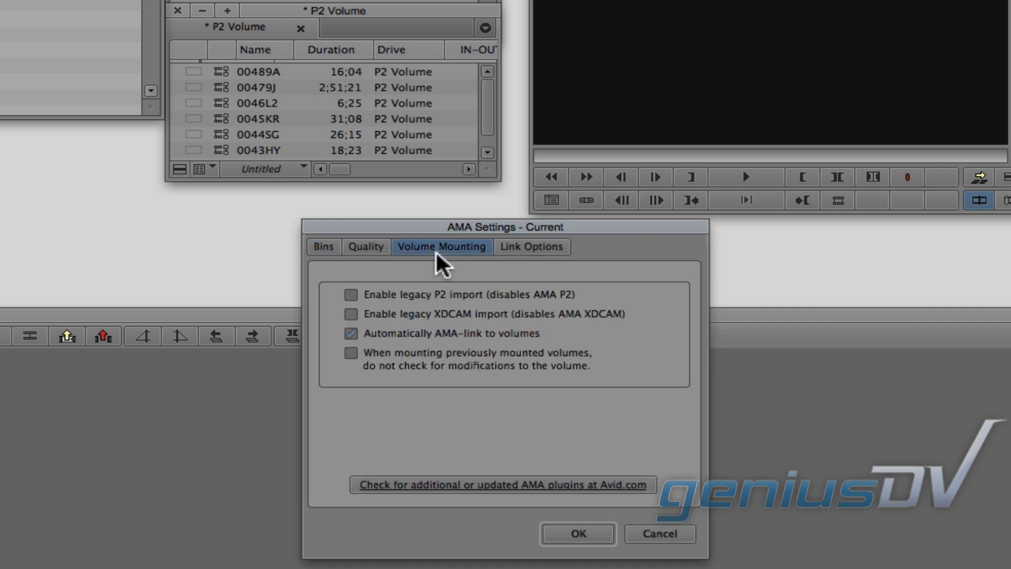
pyautogui.moveTo(377, 320)
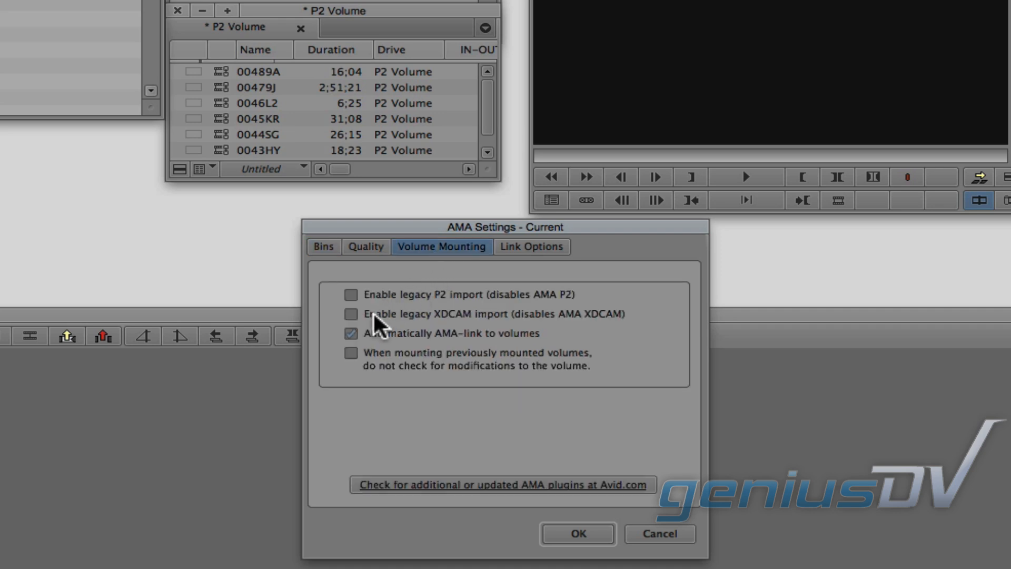
pyautogui.click(351, 333)
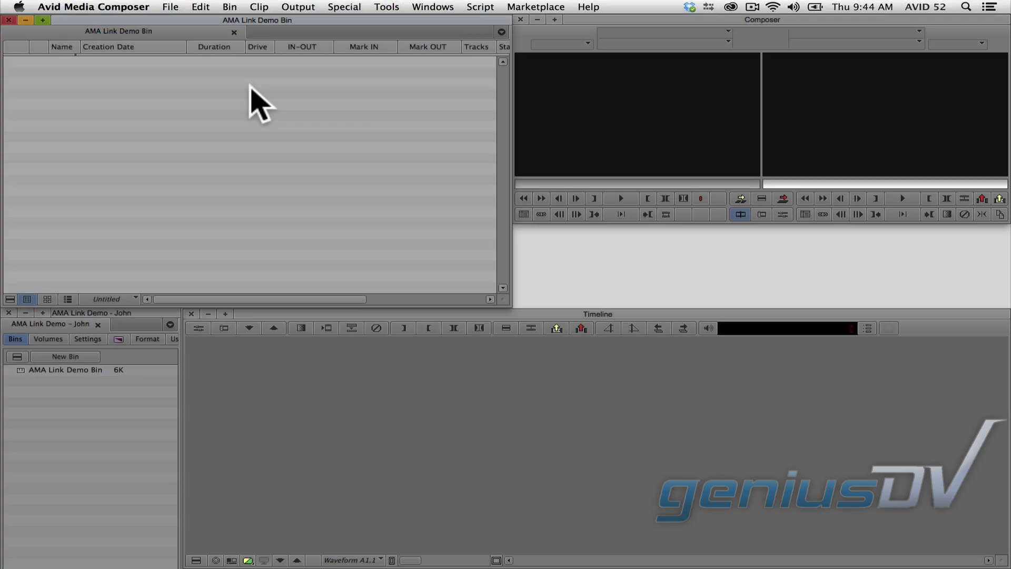
# AMA-link all clips on the Skateboard Media drive into the bin and load the vince clip
pyautogui.click(171, 6)
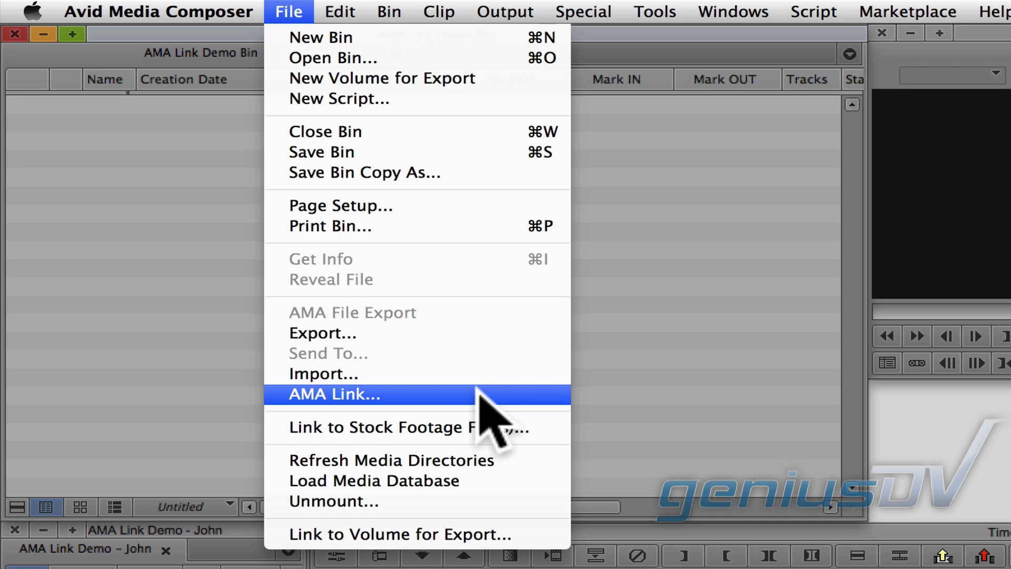
pyautogui.click(333, 394)
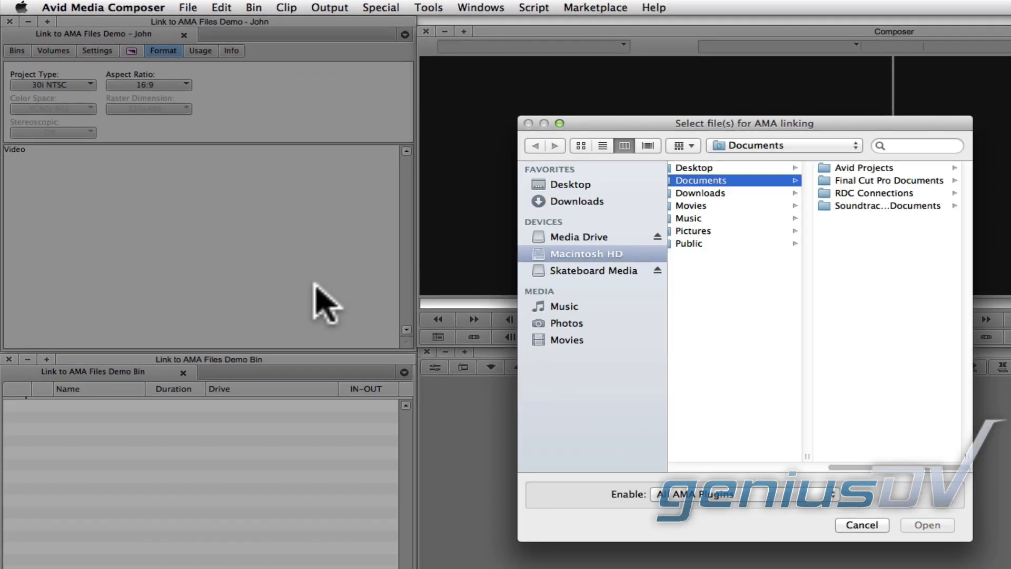
pyautogui.click(594, 269)
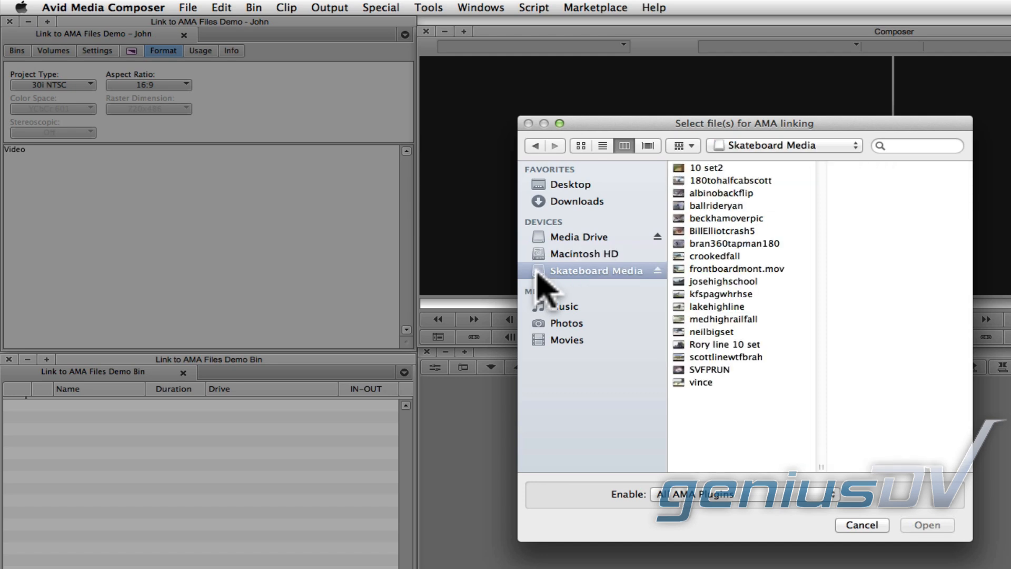
pyautogui.moveTo(719, 307); pyautogui.dragTo(719, 381)
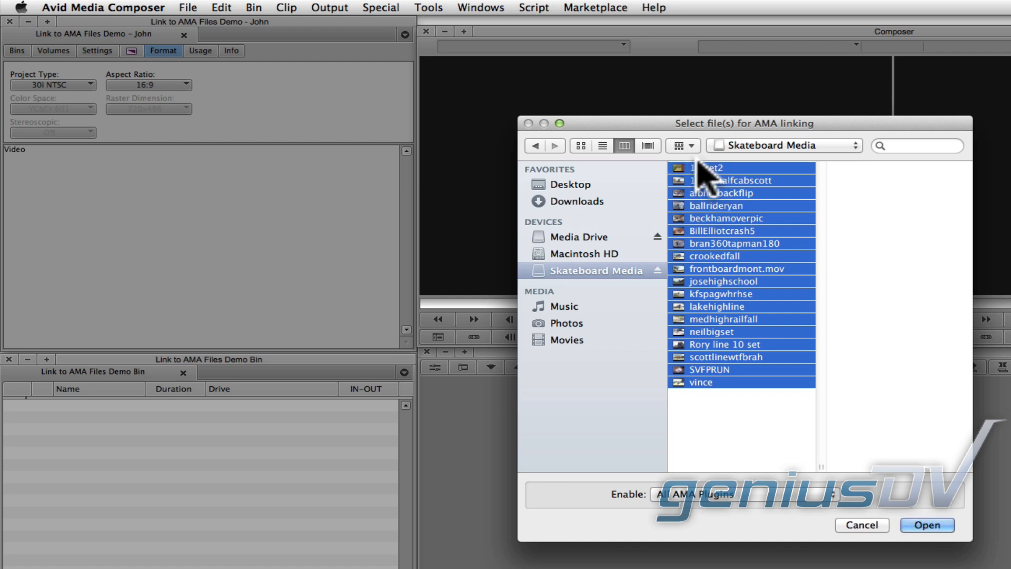
pyautogui.click(928, 525)
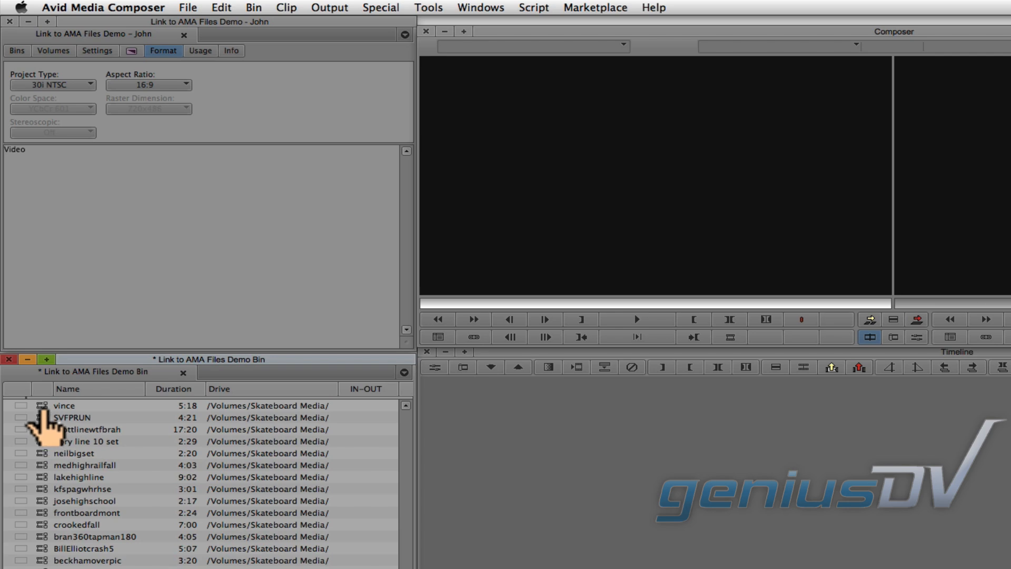
pyautogui.doubleClick(63, 405)
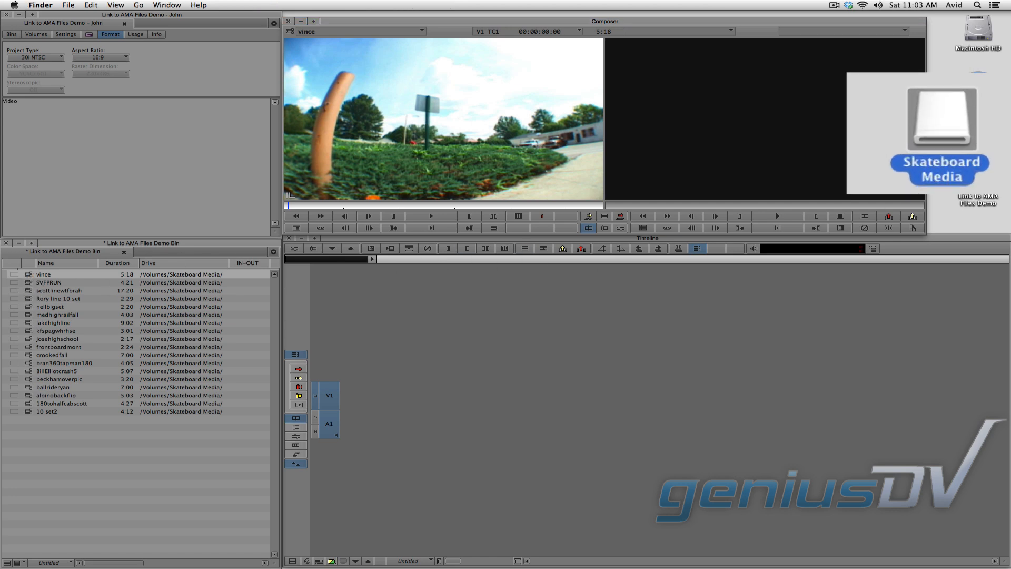
# Rename the Skateboard Media drive in the Finder so the bin clips lose their drive paths
pyautogui.doubleClick(941, 170)
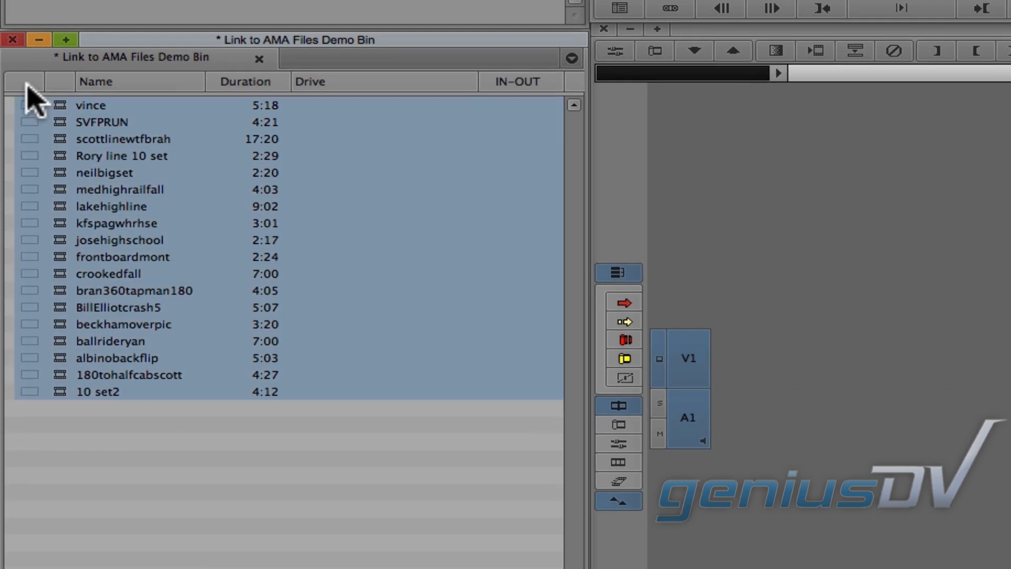
# Relink the selected clips via Relink to AMA File(s) to vince on the Skateboard Clips drive
pyautogui.rightClick(57, 110)
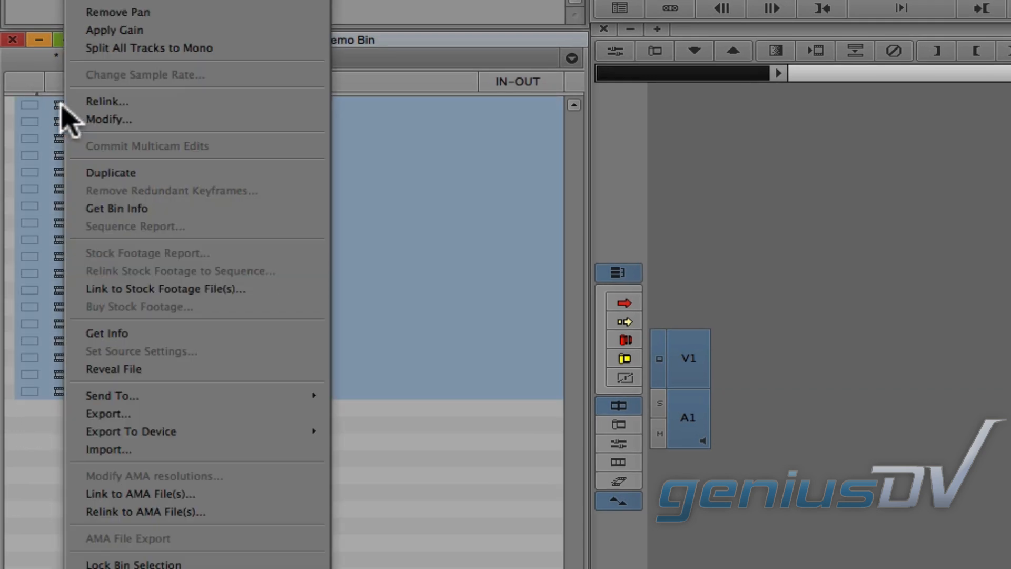
pyautogui.moveTo(143, 512)
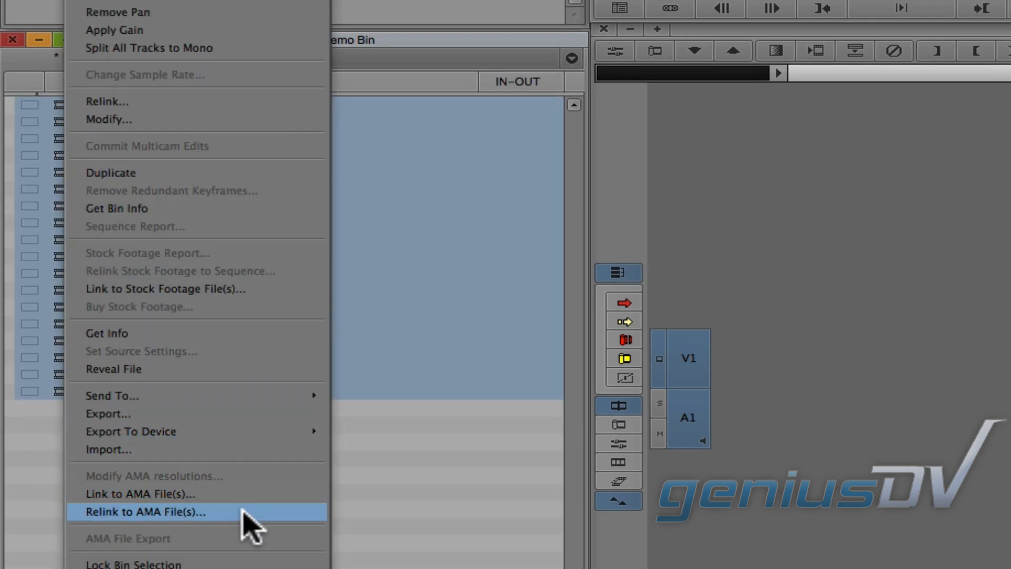
pyautogui.click(136, 512)
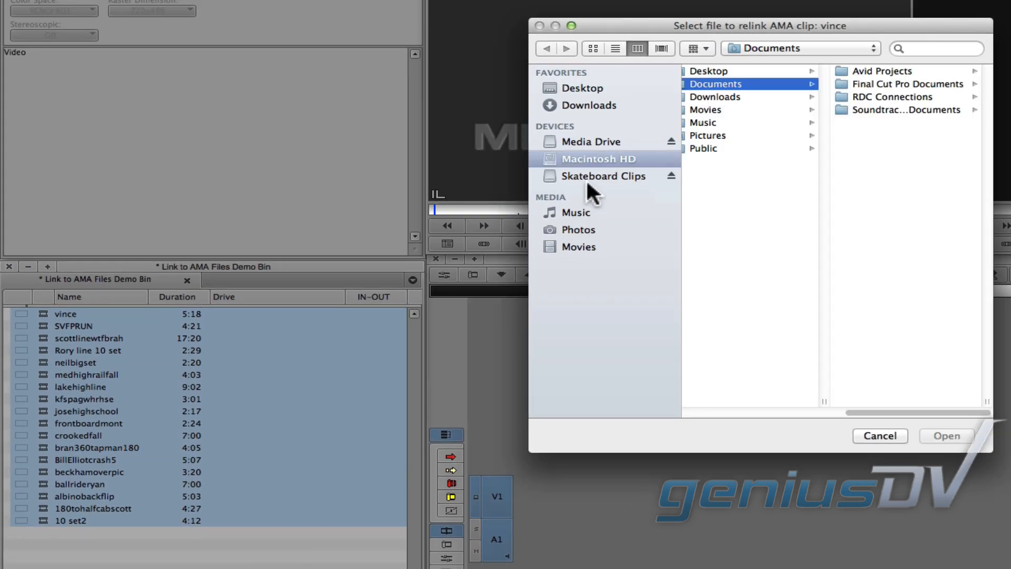
pyautogui.click(604, 176)
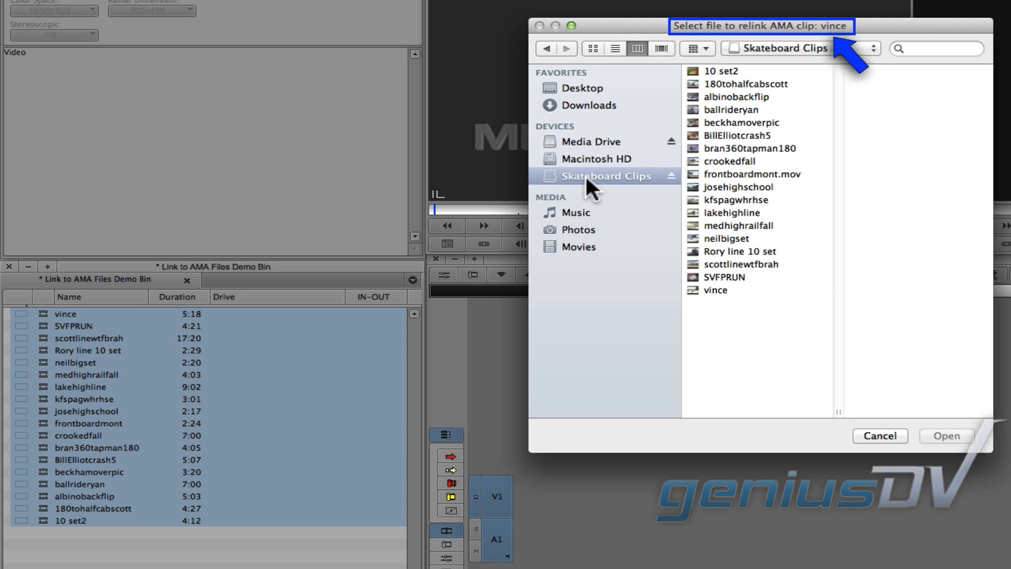
pyautogui.click(716, 289)
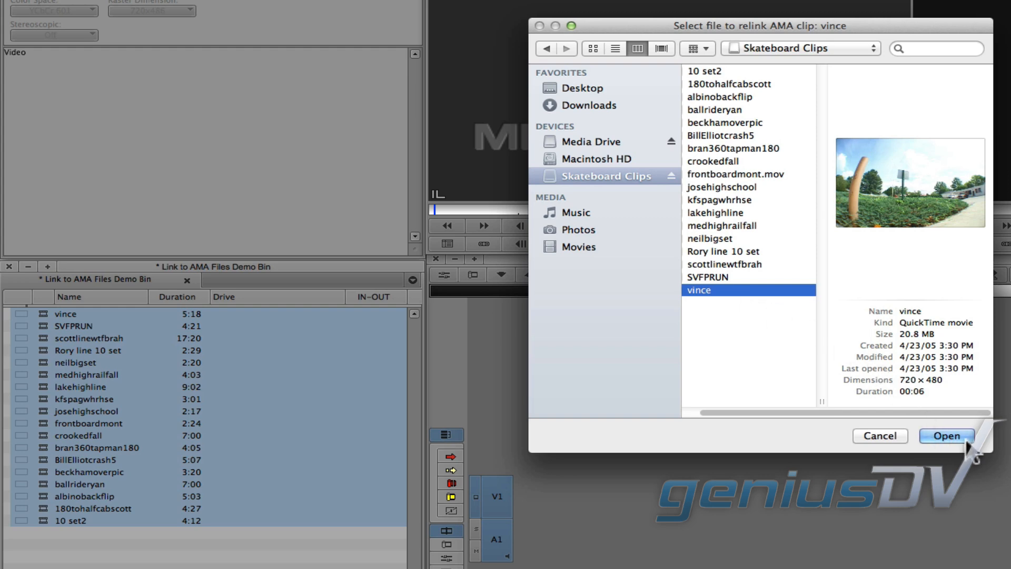
pyautogui.click(947, 436)
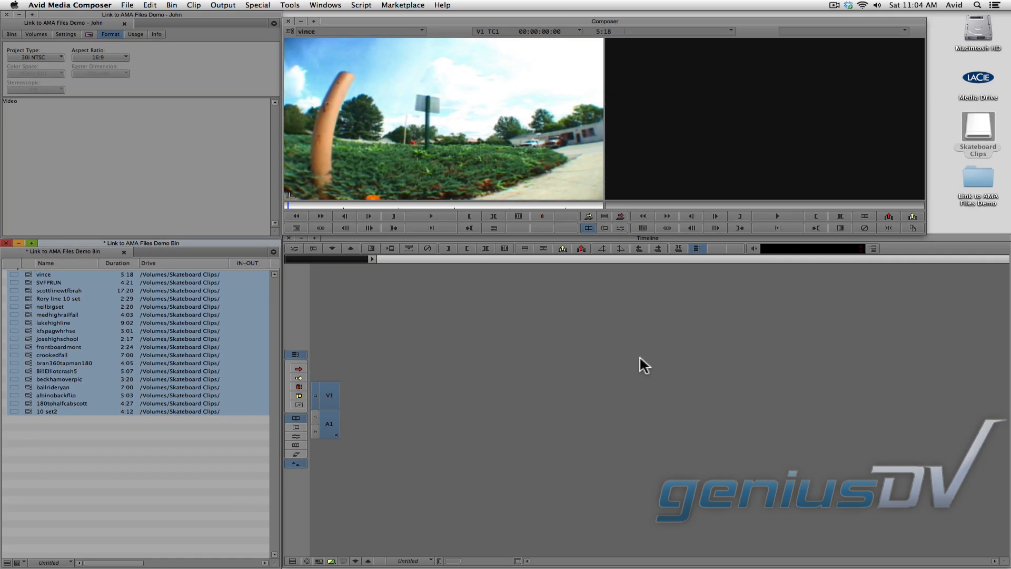